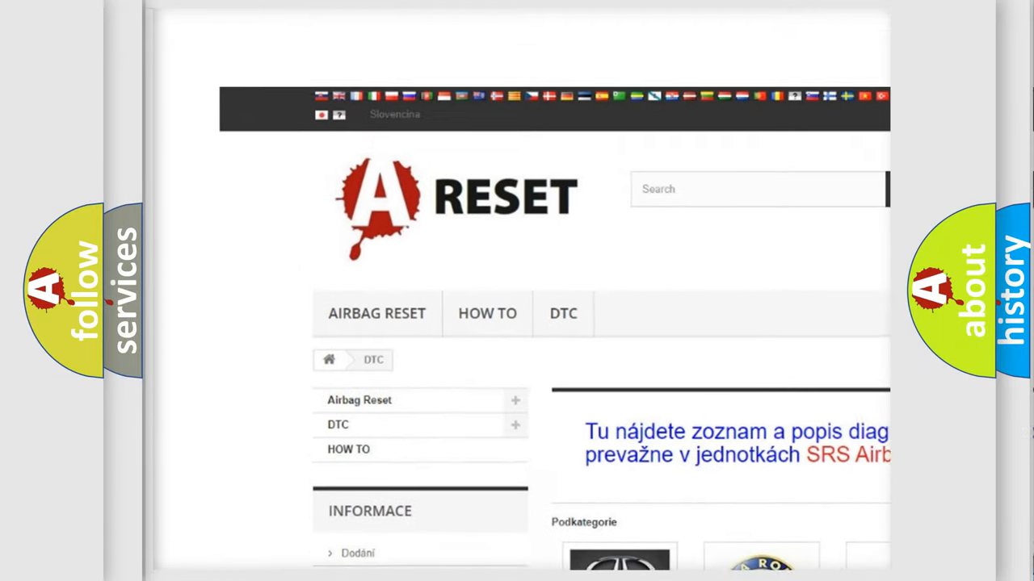
scroll("up", 3)
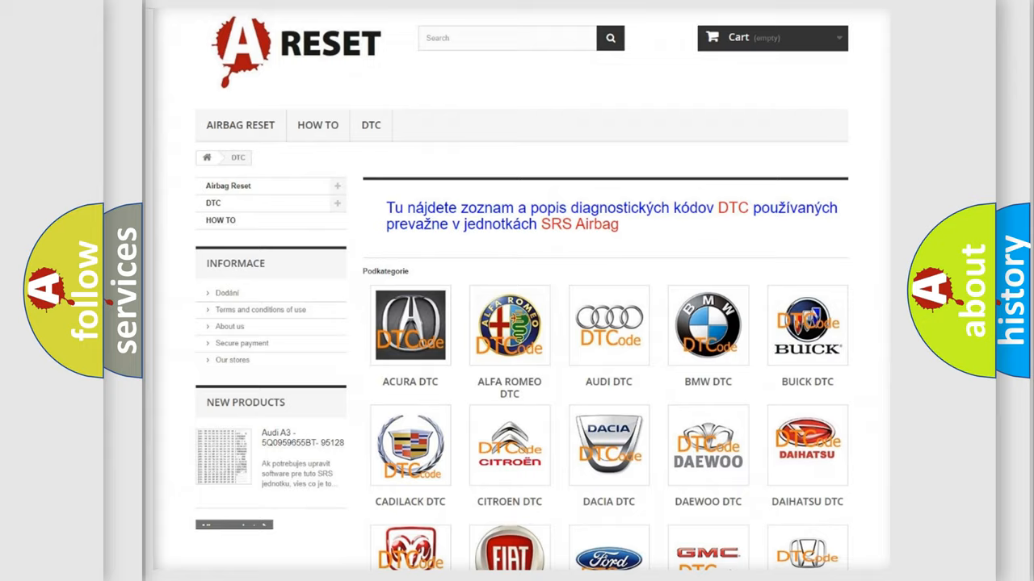